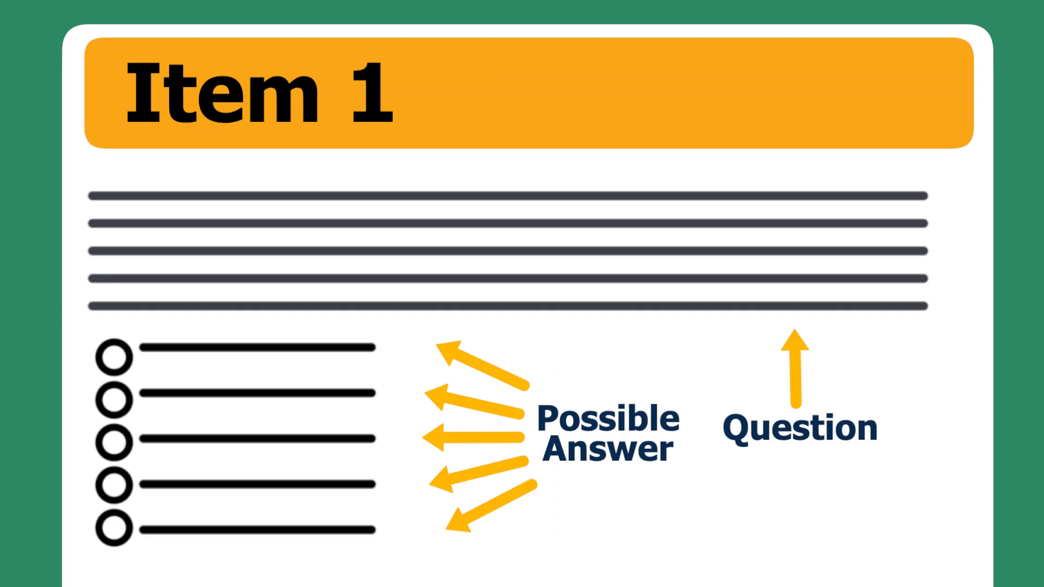
{"action": "left_click", "coordinate": [113, 400]}
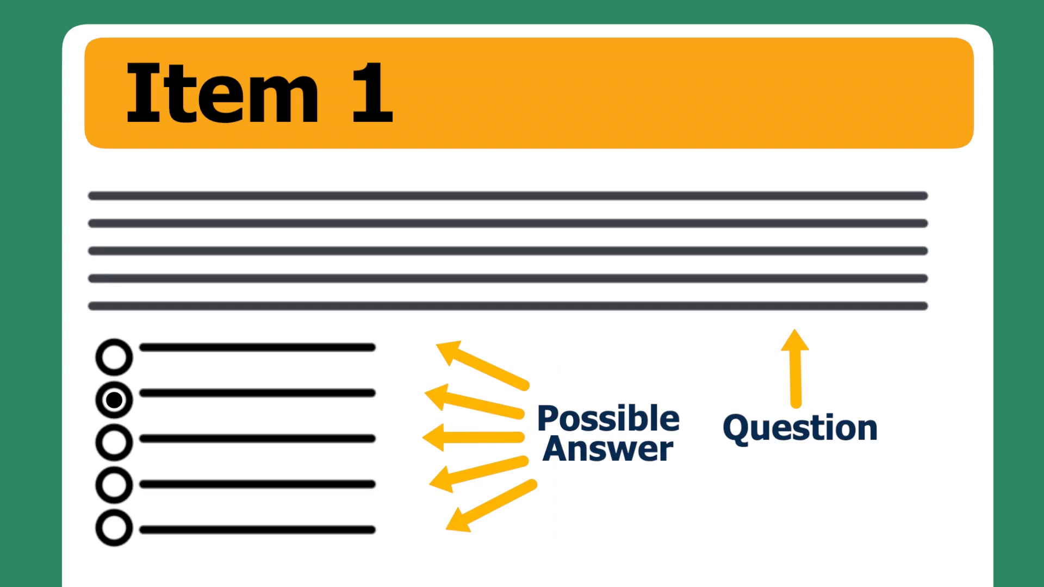
{"action": "scroll", "scroll_direction": "down", "scroll_amount": 3}
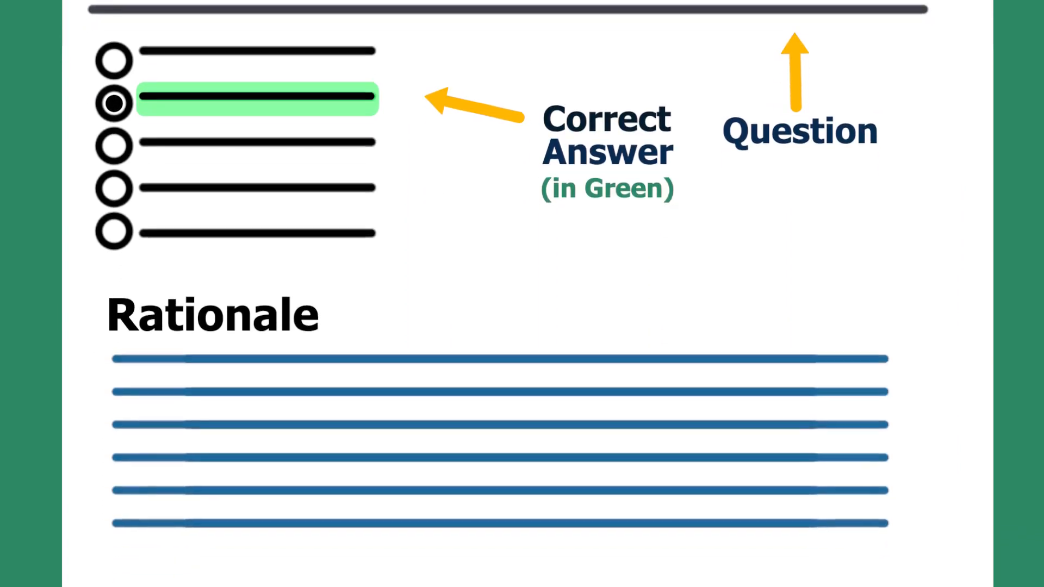
{"action": "scroll", "scroll_direction": "down", "scroll_amount": 3}
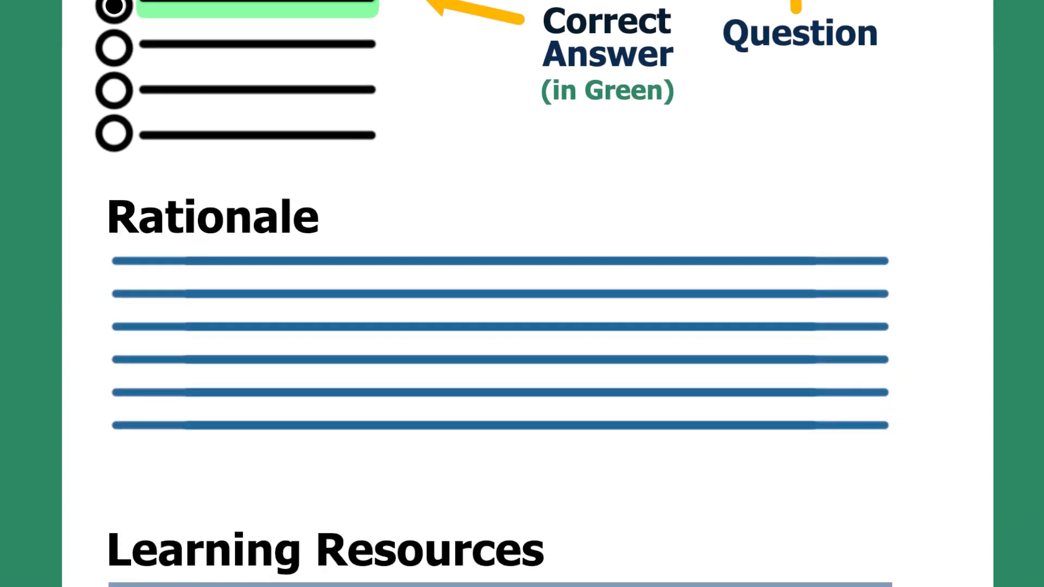
{"action": "scroll", "scroll_direction": "down", "scroll_amount": 3}
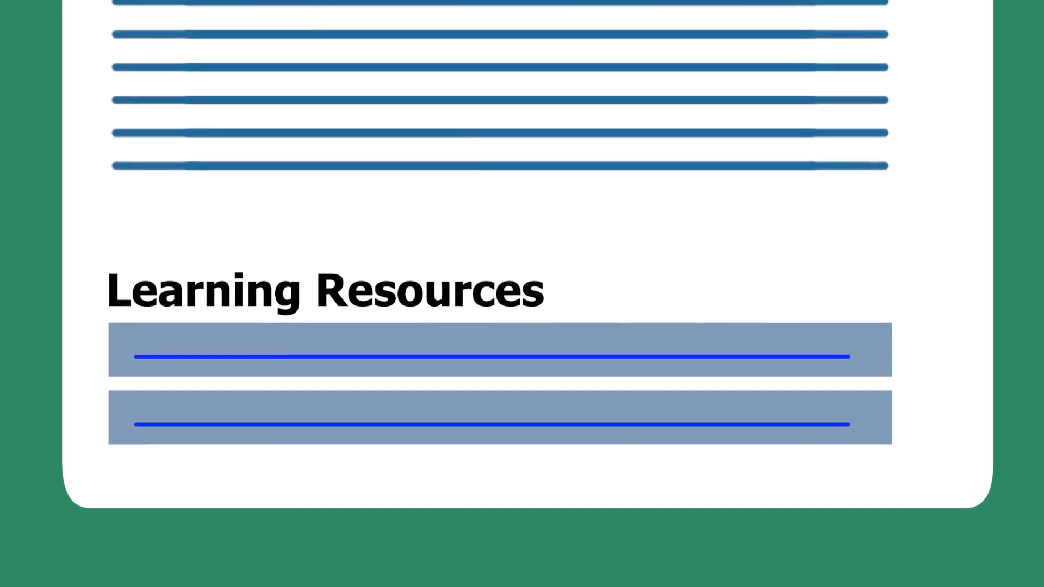
{"action": "scroll", "scroll_direction": "up", "scroll_amount": 3}
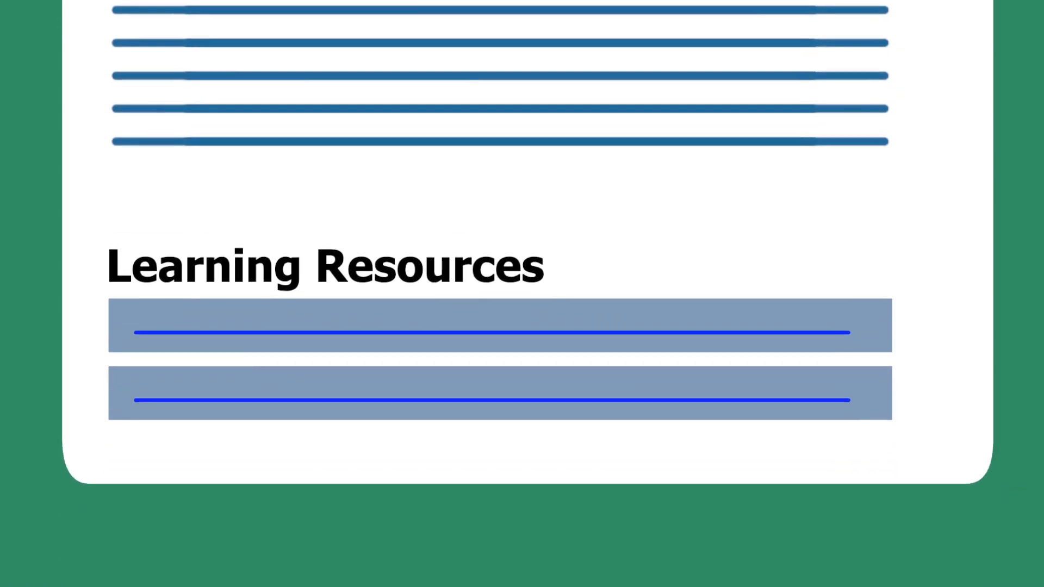